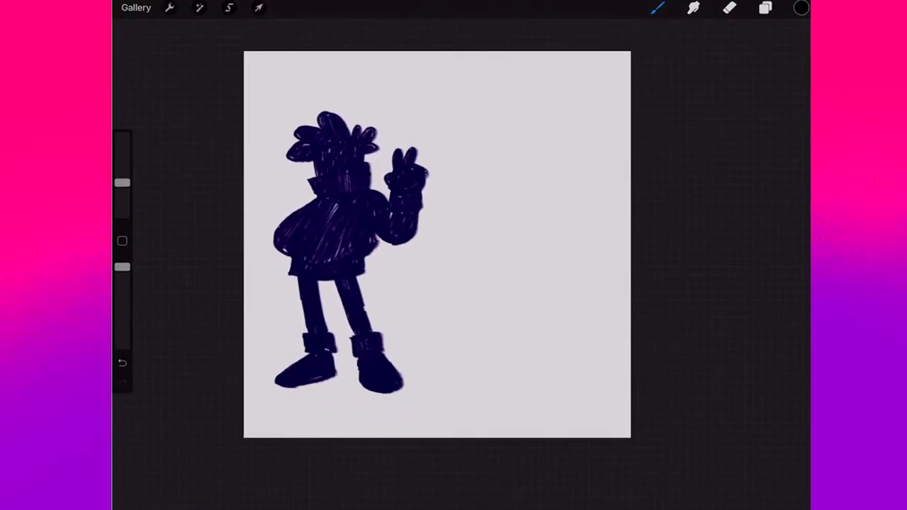
- Hide the dark silhouette sketch and bring up the layers list showing the line art
{"action": "left_click", "coordinate": [765, 7]}
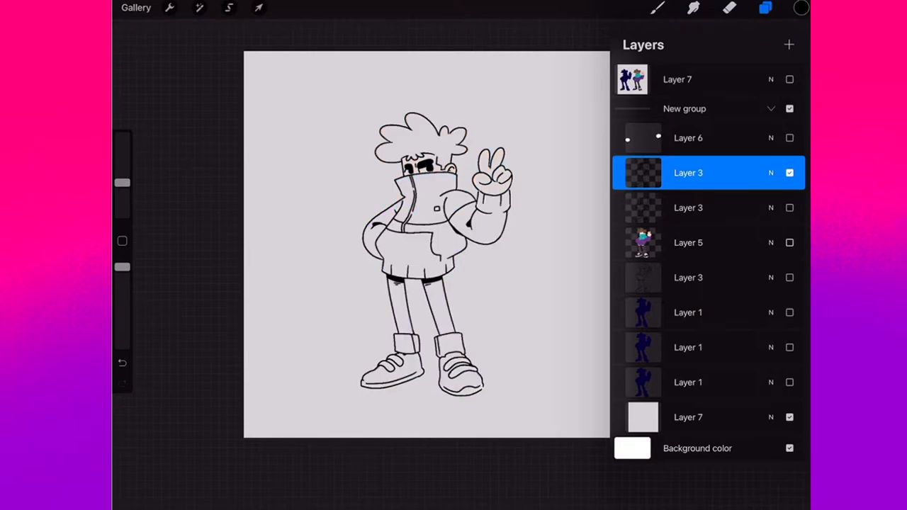
- Add Layer 12 beneath the line-art layer and toggle Layer 3's visibility to check it
{"action": "left_click", "coordinate": [688, 208]}
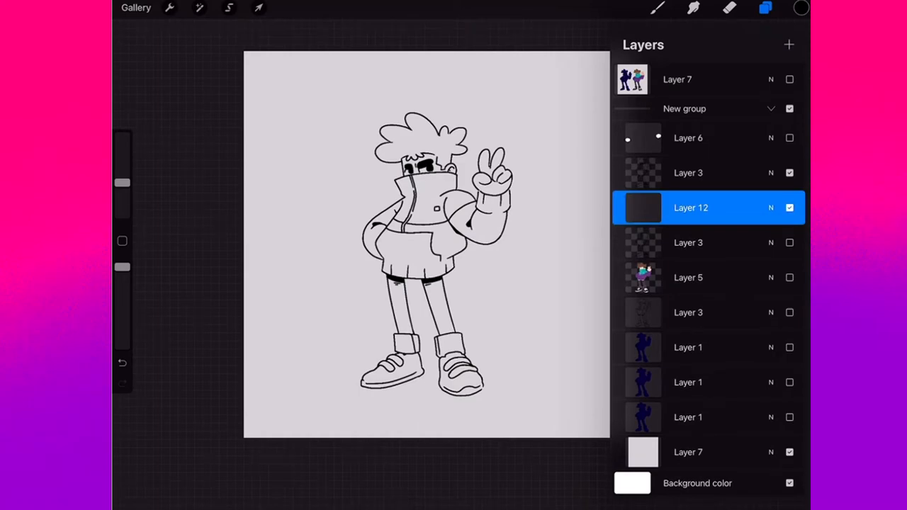
{"action": "left_click", "coordinate": [800, 8]}
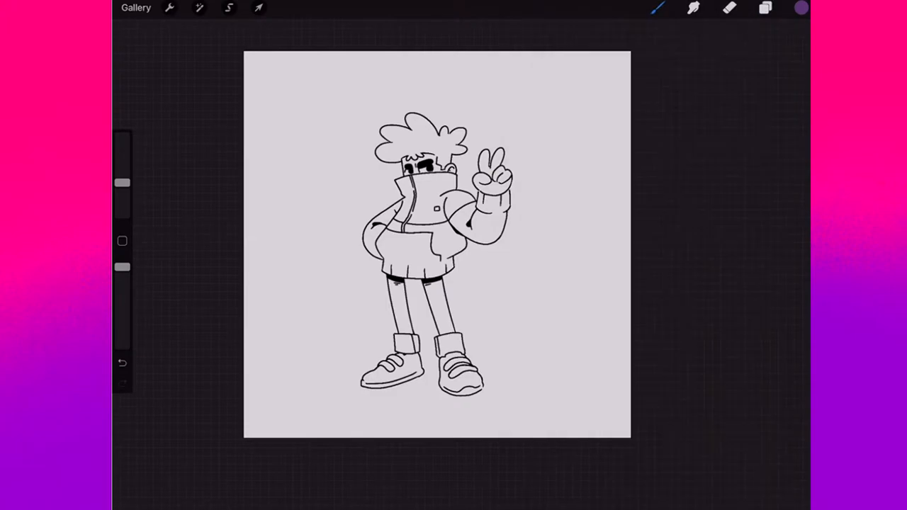
{"action": "left_click", "coordinate": [765, 7]}
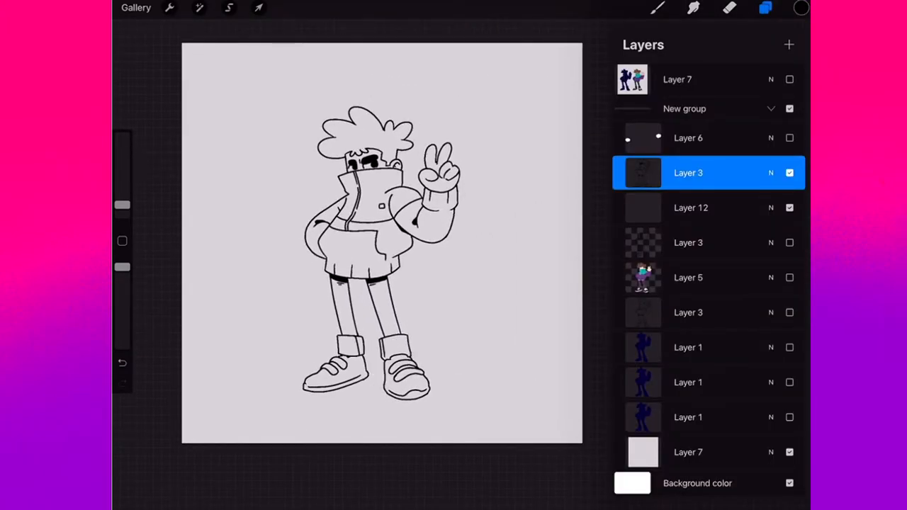
{"action": "left_click", "coordinate": [691, 208]}
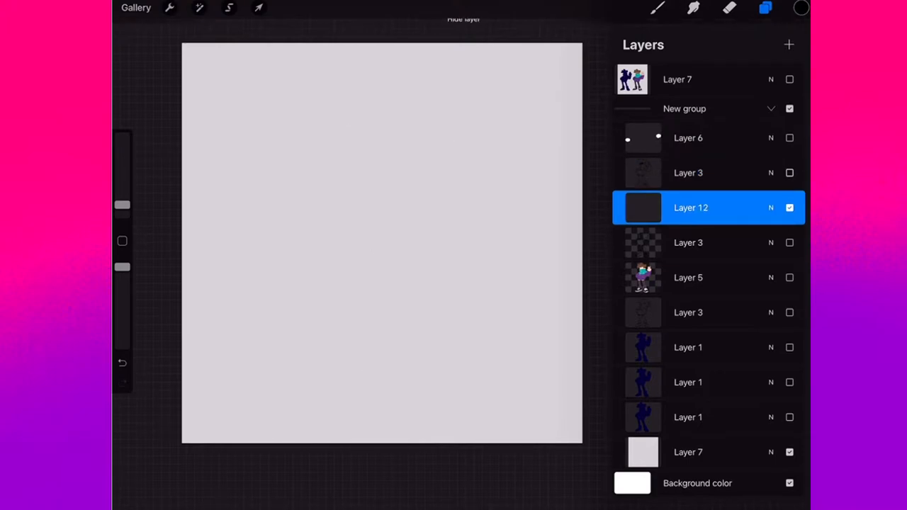
{"action": "left_click", "coordinate": [790, 172]}
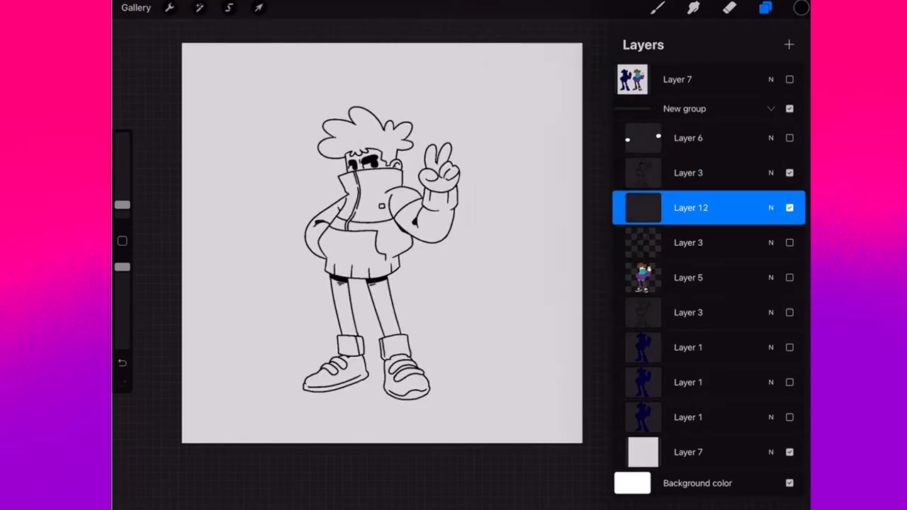
- Load purple as the current colour and make the line-art layer active
{"action": "left_click", "coordinate": [692, 208]}
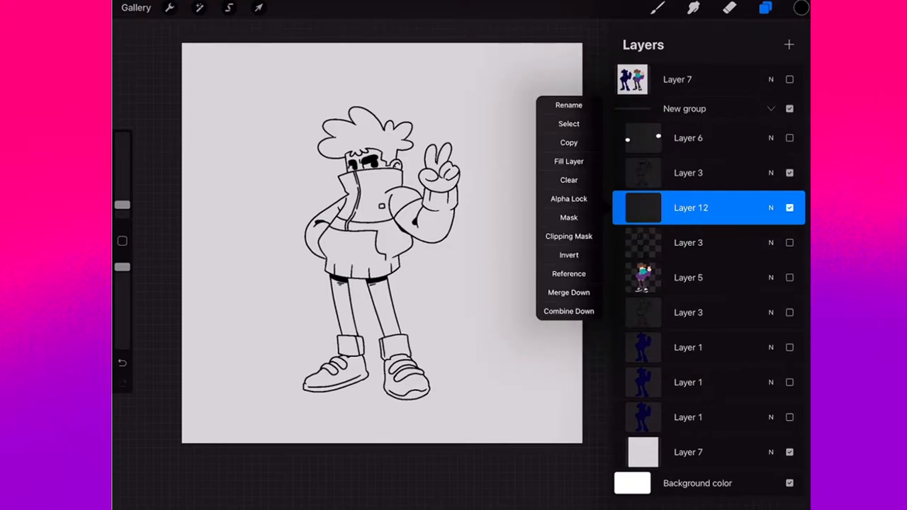
{"action": "left_click", "coordinate": [800, 8]}
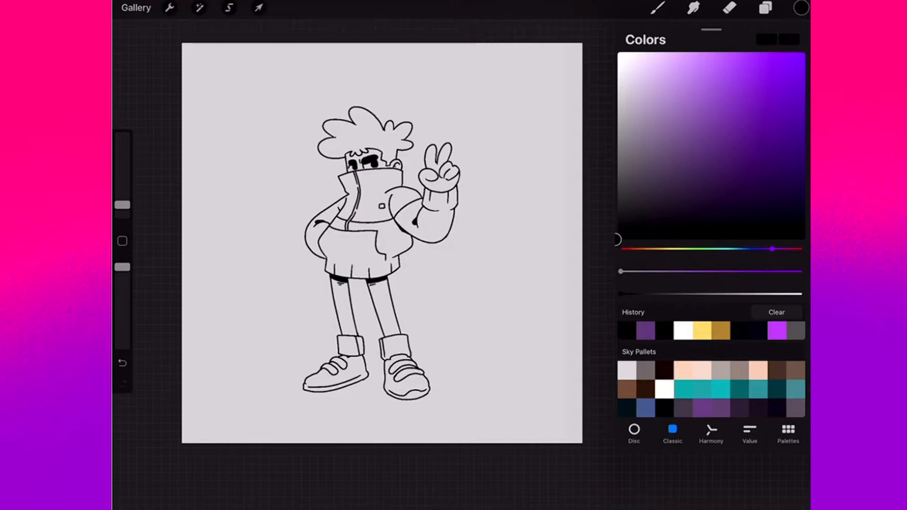
{"action": "left_click", "coordinate": [765, 8]}
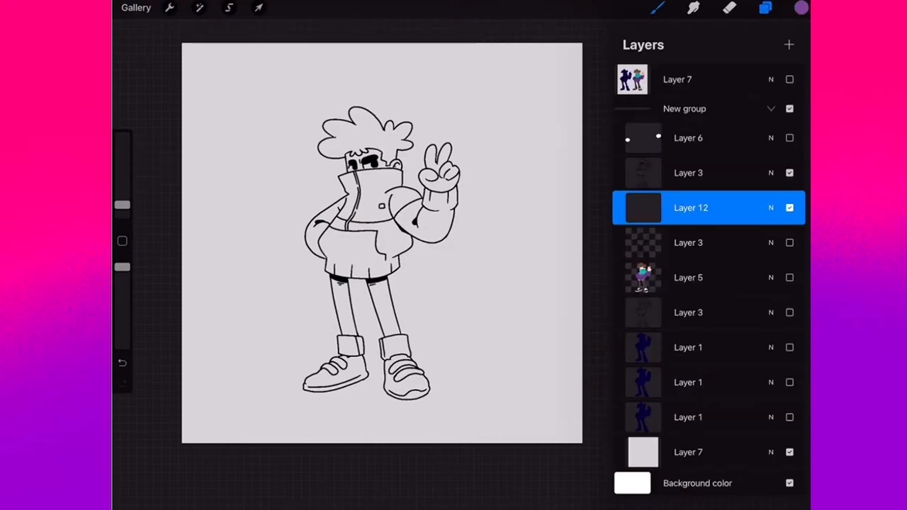
{"action": "left_click", "coordinate": [688, 172]}
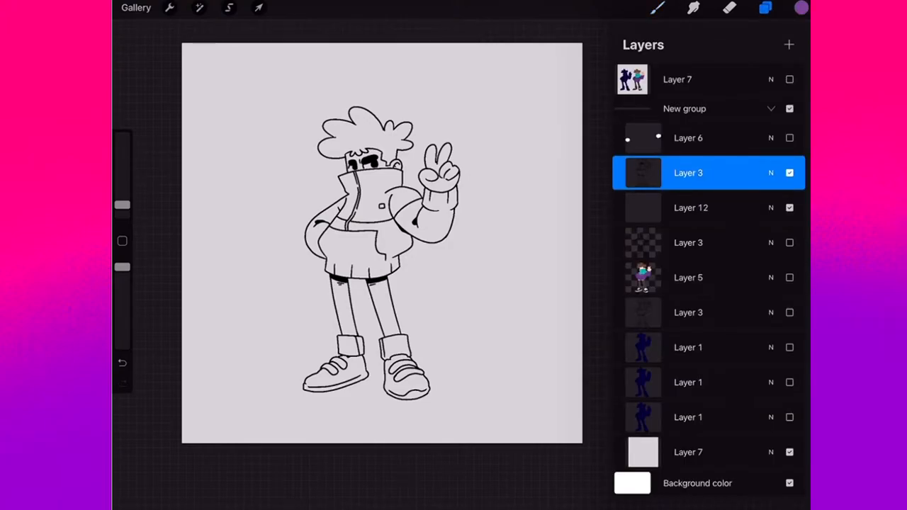
- Auto-select around the line art, invert the selection and colour-fill Layer 12 with purple
{"action": "left_click", "coordinate": [228, 7]}
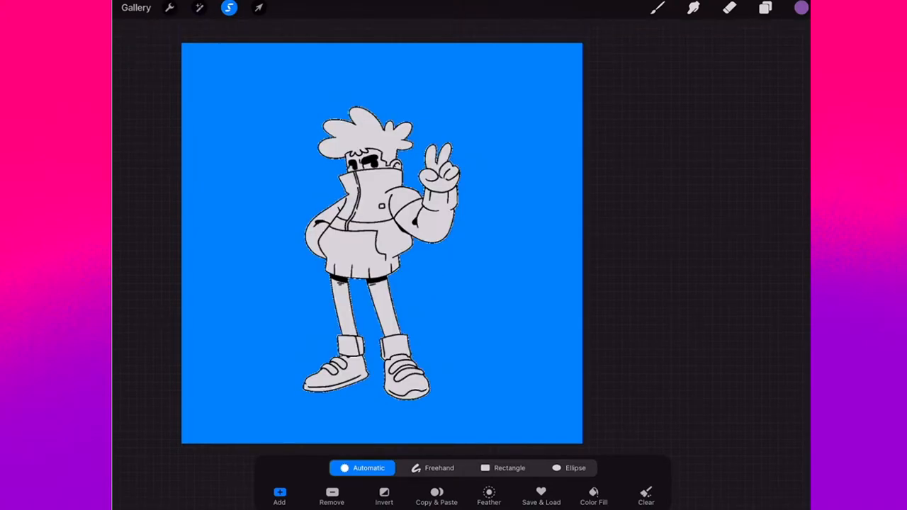
{"action": "left_click", "coordinate": [383, 496]}
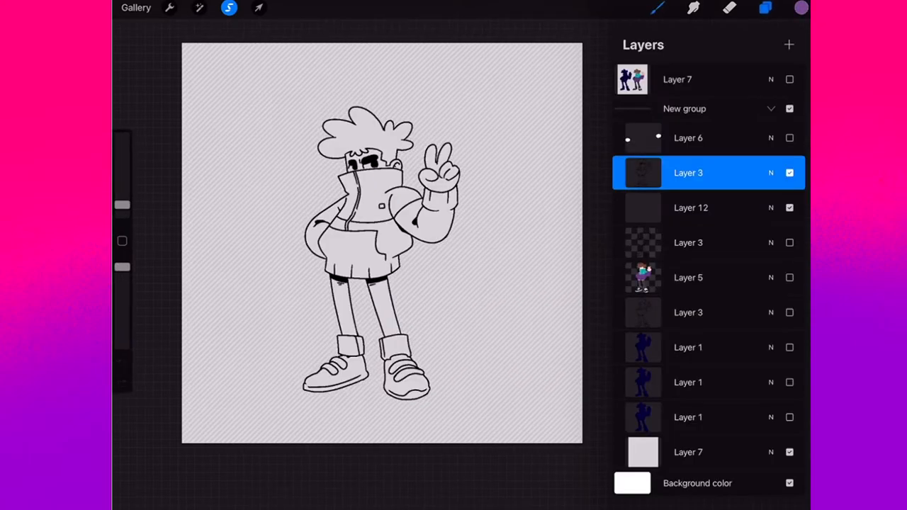
{"action": "left_click", "coordinate": [691, 207]}
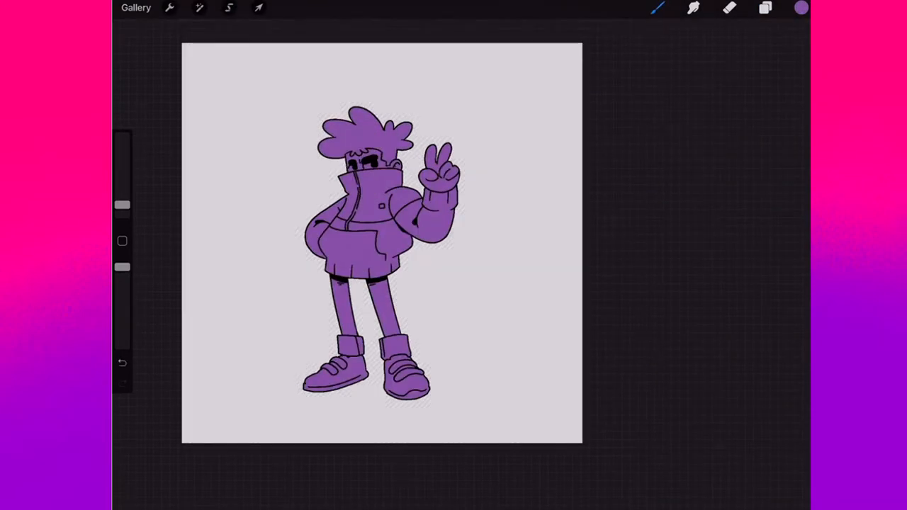
- Hide and re-show Layer 3 to check the purple fill on Layer 12
{"action": "left_click", "coordinate": [765, 8]}
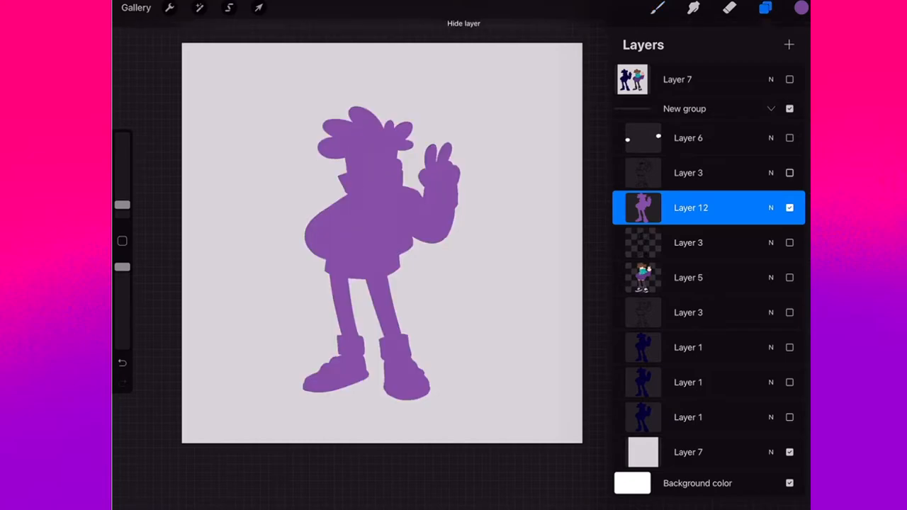
{"action": "left_click", "coordinate": [790, 172]}
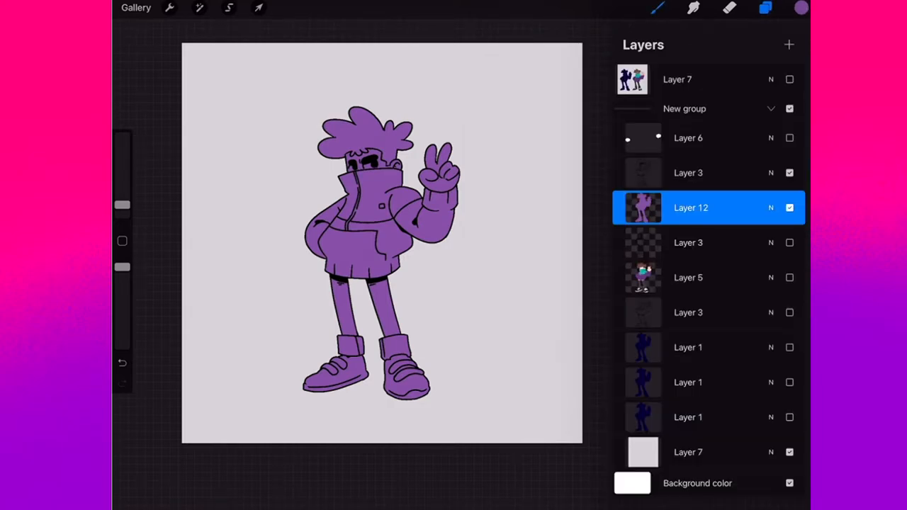
- Drop a pale peach skin tone onto the purple base fill to recolour it
{"action": "left_click", "coordinate": [801, 8]}
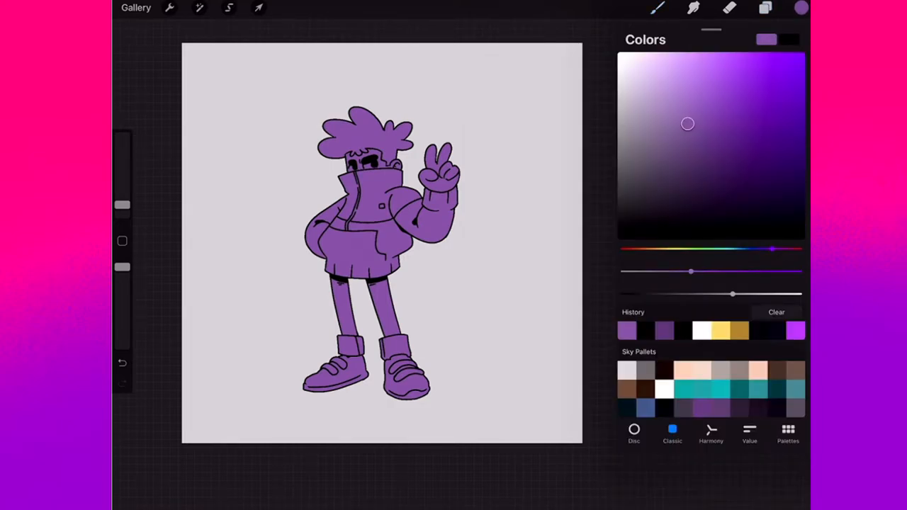
{"action": "left_click", "coordinate": [765, 7]}
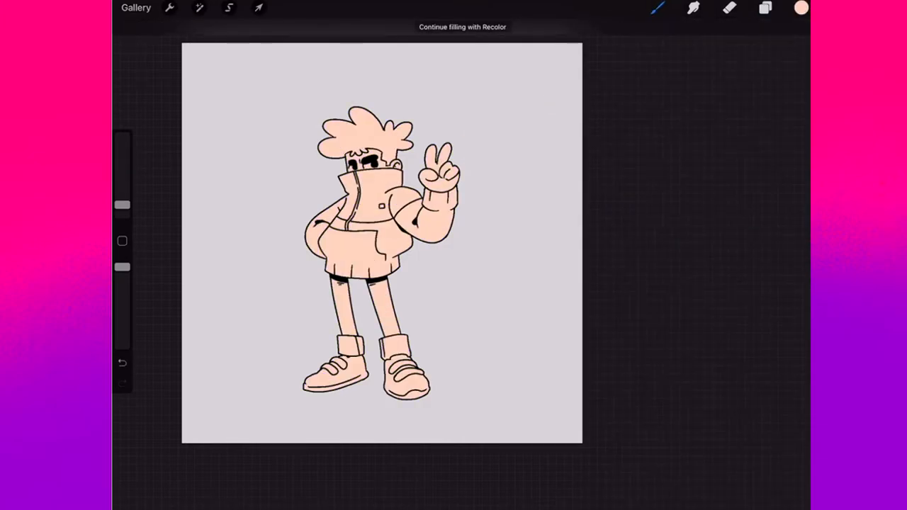
{"action": "left_click", "coordinate": [765, 8]}
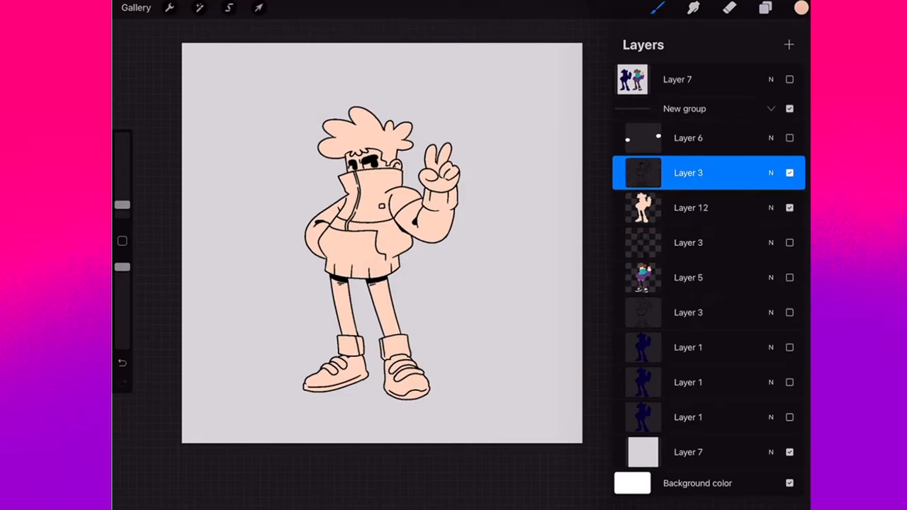
- Set Layer 3 as the Reference layer and reselect Layer 12 for filling
{"action": "left_click", "coordinate": [687, 172]}
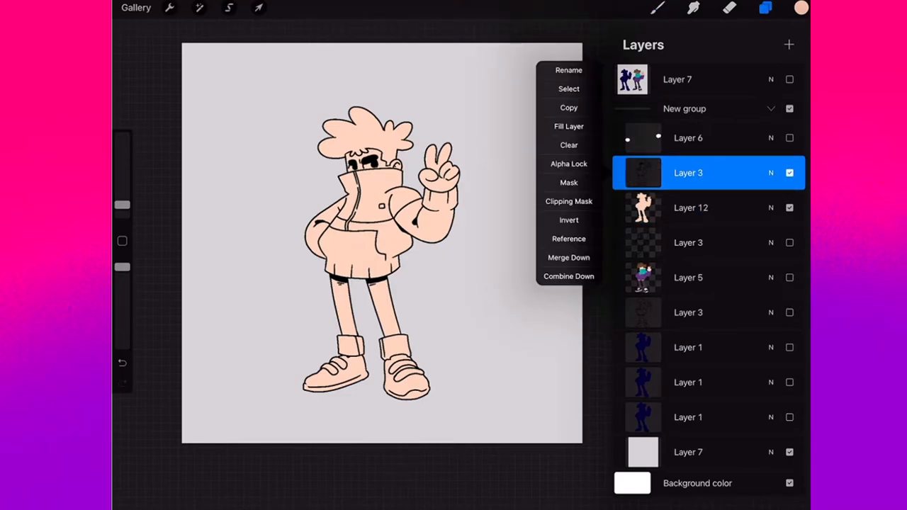
{"action": "left_click", "coordinate": [568, 238]}
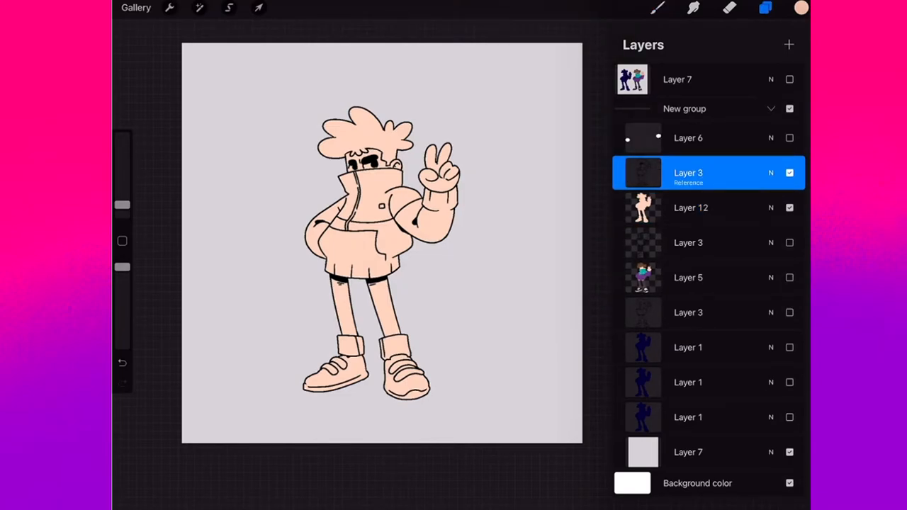
{"action": "left_click", "coordinate": [691, 208]}
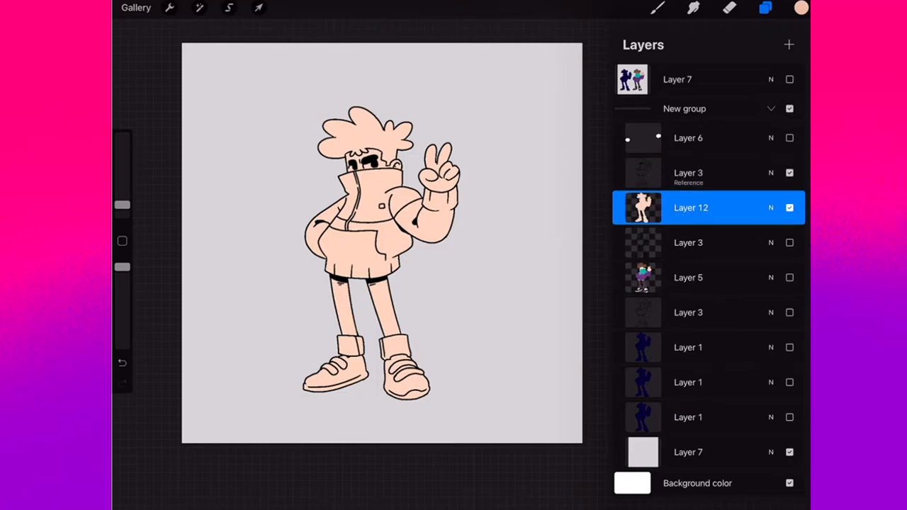
{"action": "left_click", "coordinate": [801, 8]}
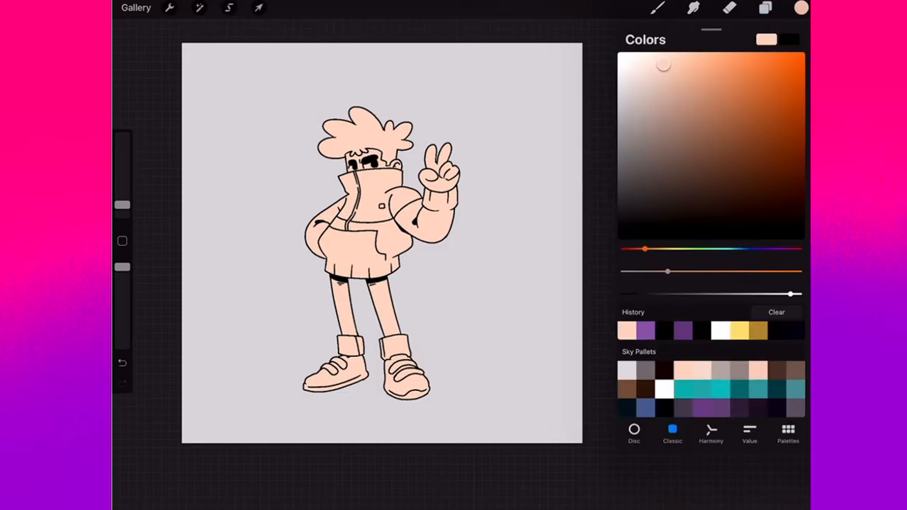
- Fill the jacket dark purple and the chest panel teal, then choose the Studio Pen brush
{"action": "left_click", "coordinate": [361, 234]}
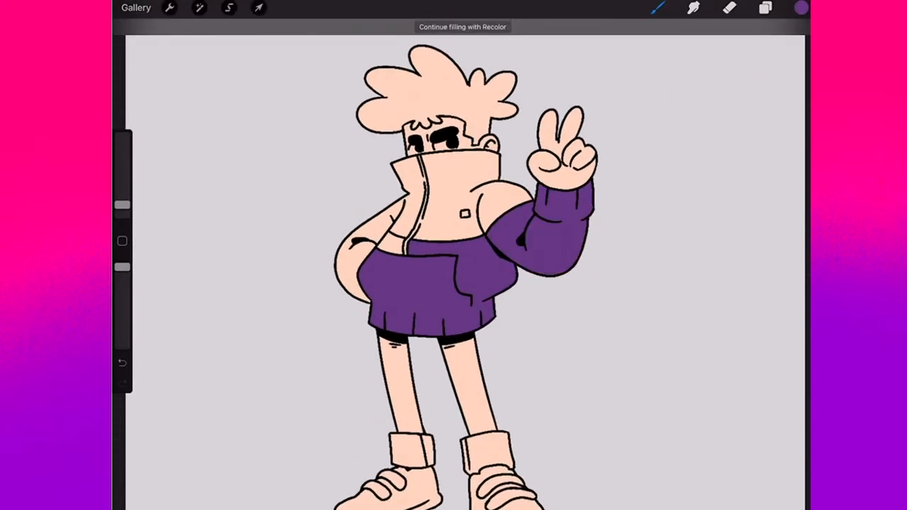
{"action": "left_click", "coordinate": [362, 248]}
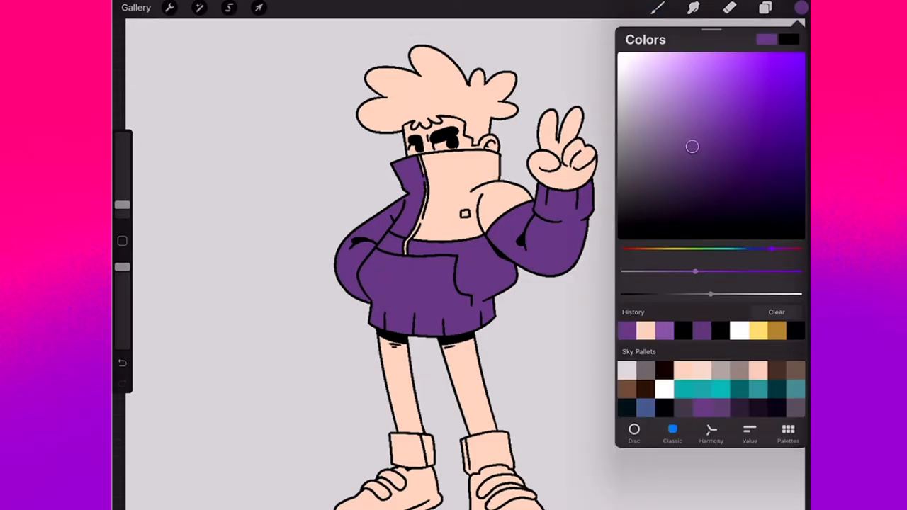
{"action": "left_click", "coordinate": [454, 192]}
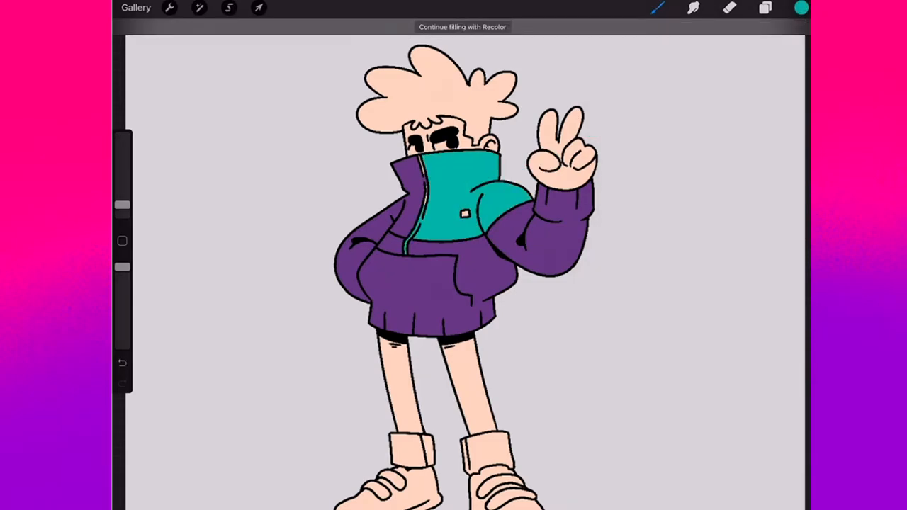
{"action": "left_click", "coordinate": [658, 8]}
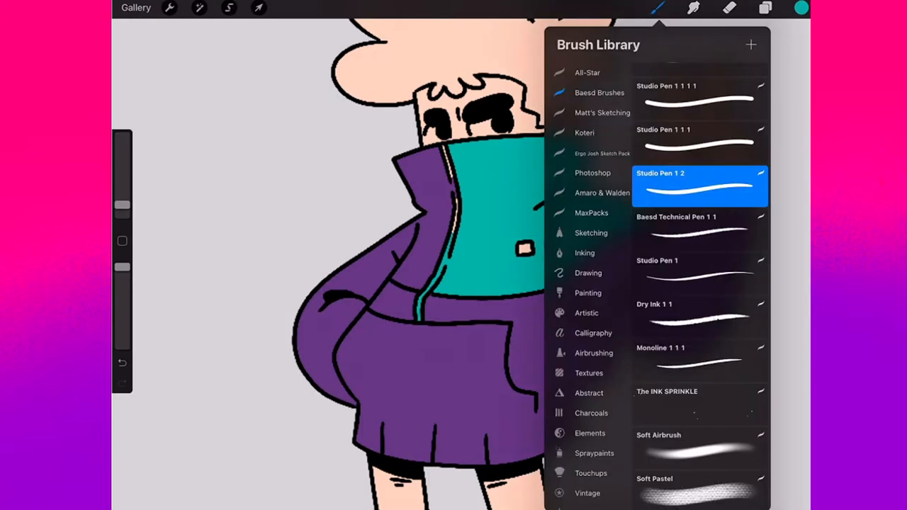
{"action": "left_click", "coordinate": [658, 8]}
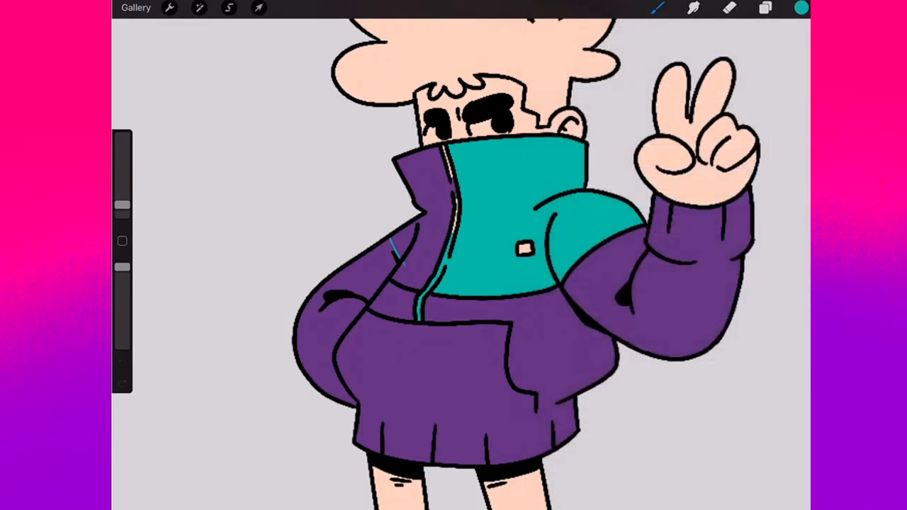
{"action": "left_click", "coordinate": [765, 8]}
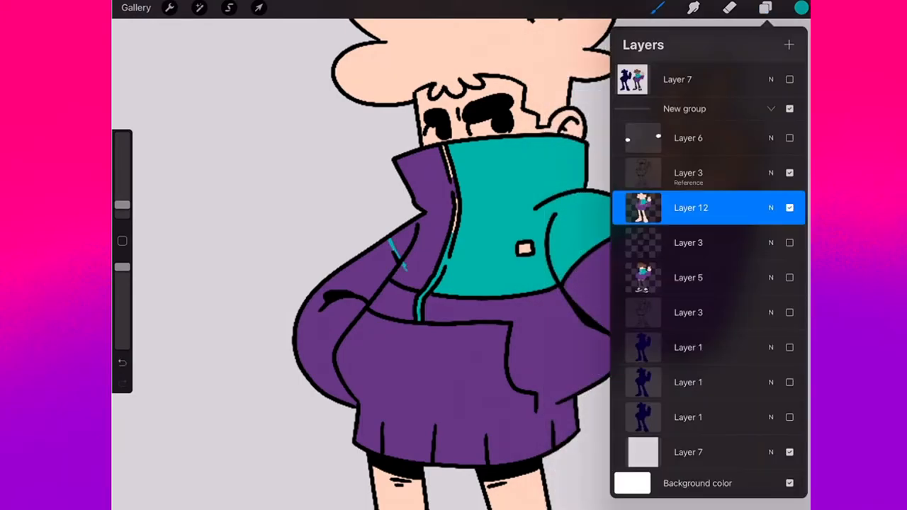
- On Layer 12, recolour the left collar flap teal and fill the collar tag white
{"action": "left_click", "coordinate": [765, 7]}
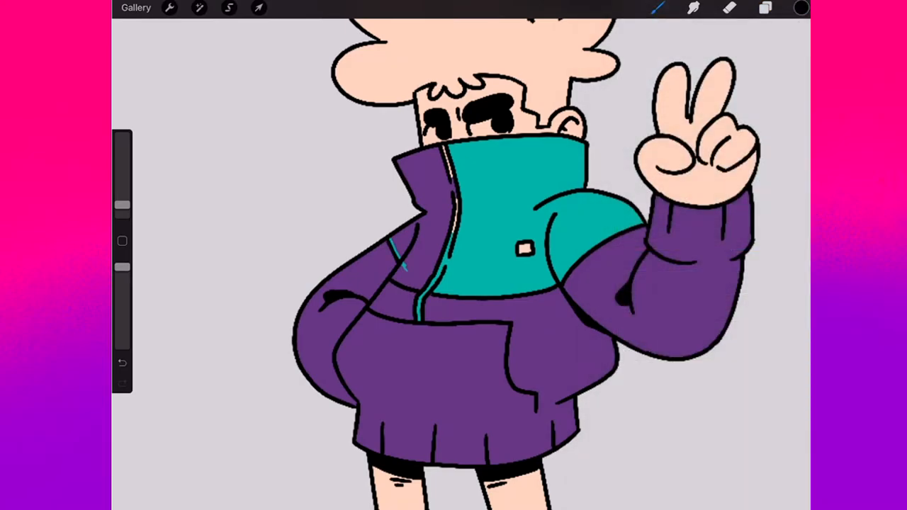
{"action": "left_click", "coordinate": [765, 8]}
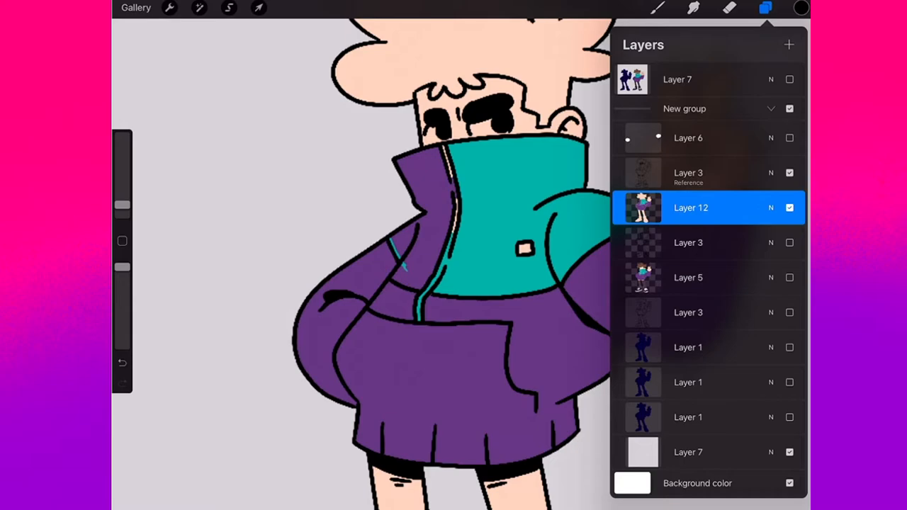
{"action": "left_click", "coordinate": [800, 8]}
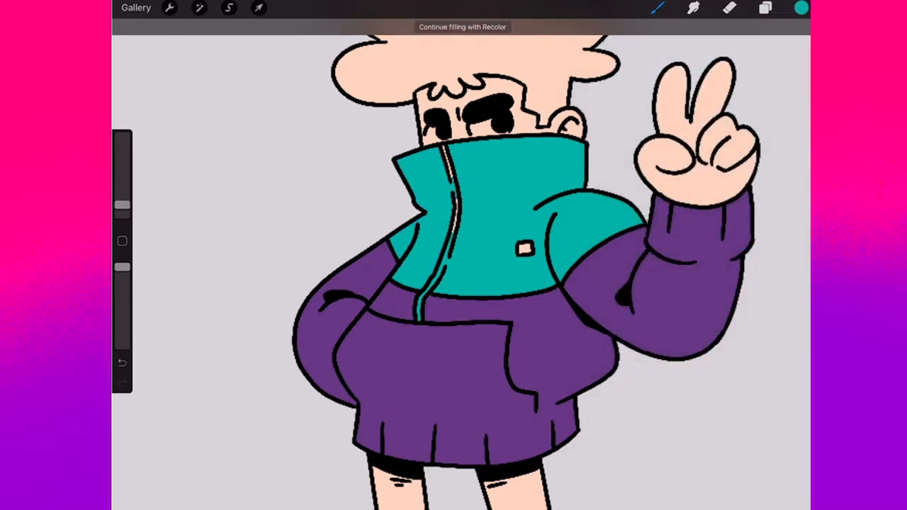
{"action": "left_click", "coordinate": [800, 7]}
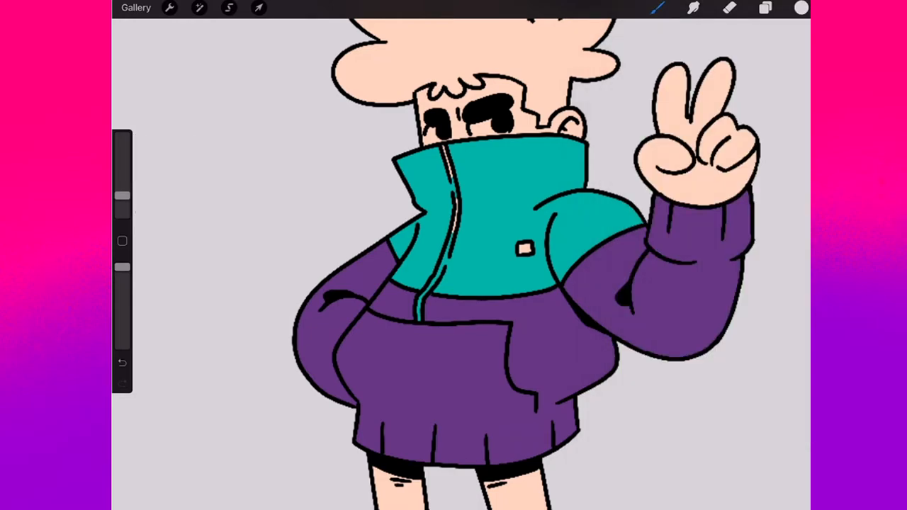
{"action": "left_click", "coordinate": [452, 184]}
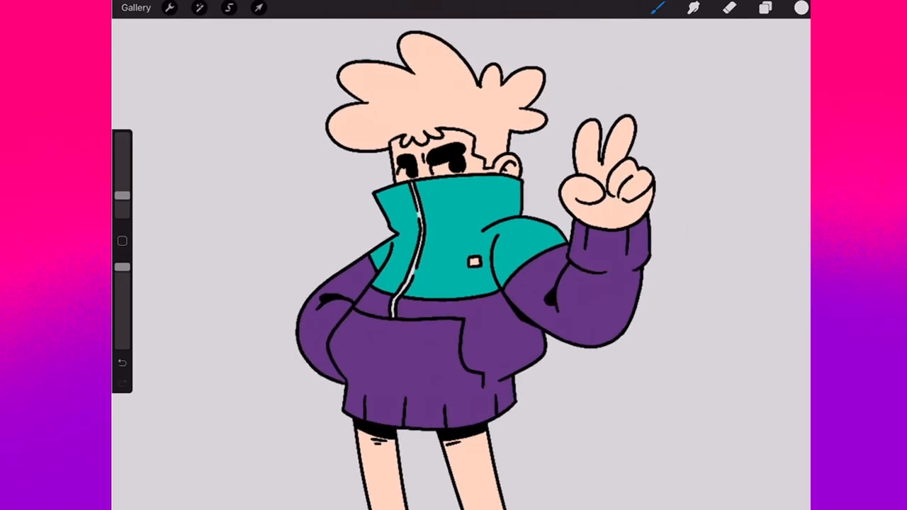
{"action": "left_click", "coordinate": [800, 8]}
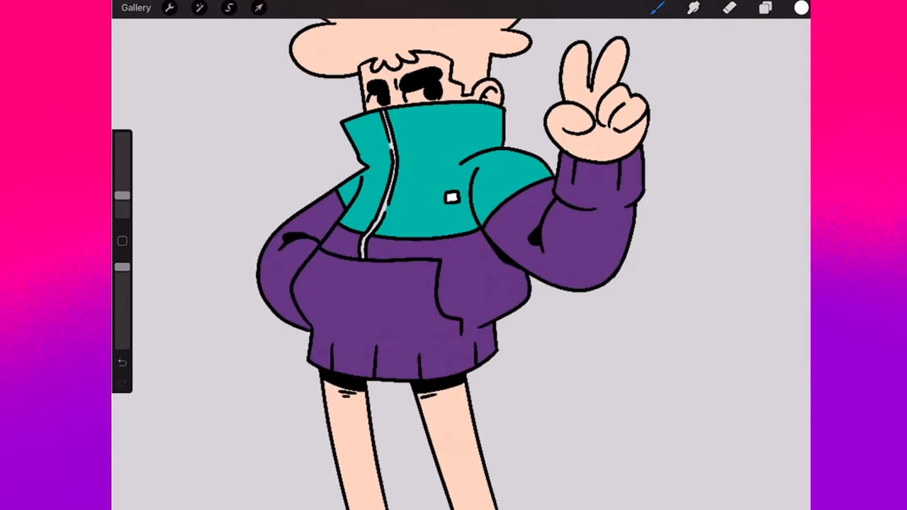
- Fill the trousers dark gray, the shoes near-black and the shoe straps white
{"action": "left_click", "coordinate": [800, 7]}
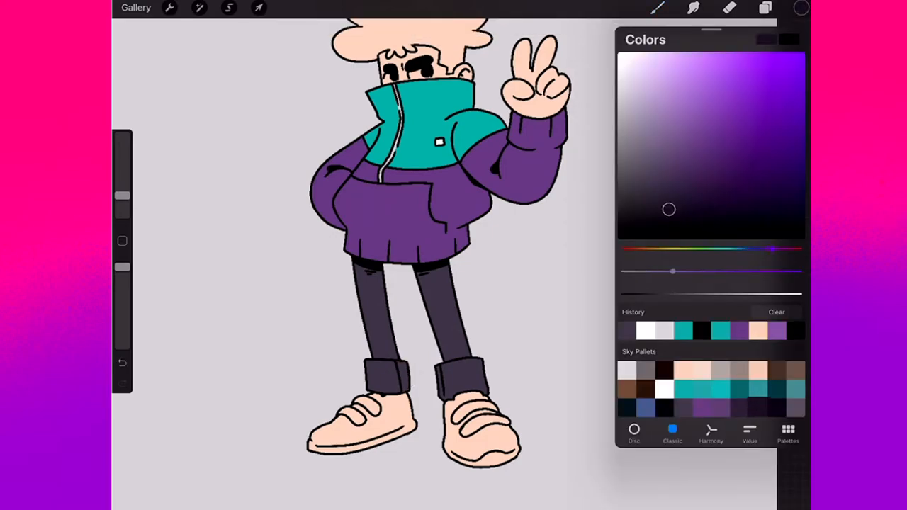
{"action": "left_click", "coordinate": [468, 425]}
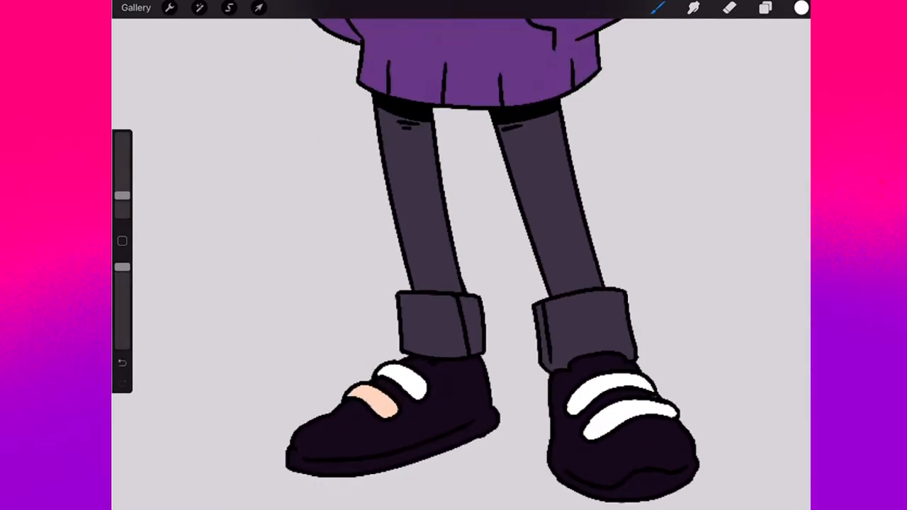
{"action": "left_click", "coordinate": [376, 396]}
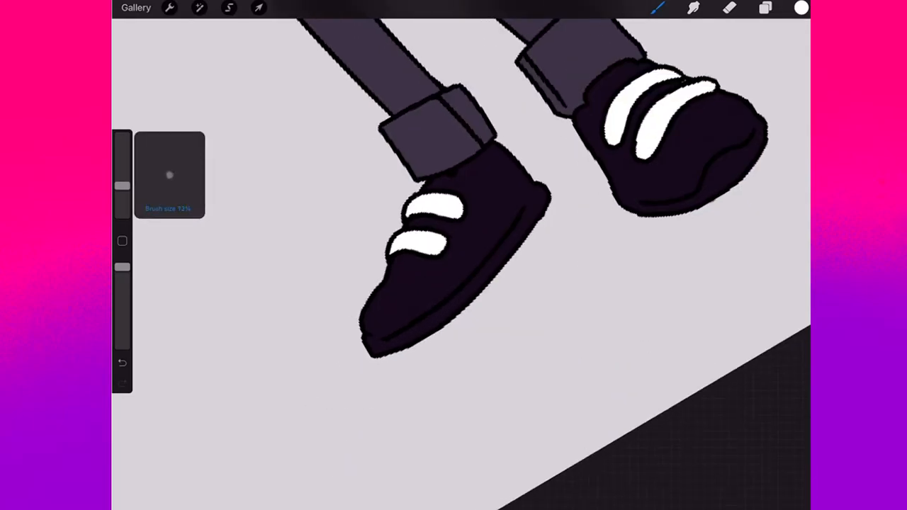
{"action": "left_click_drag", "start_coordinate": [368, 343], "coordinate": [435, 316]}
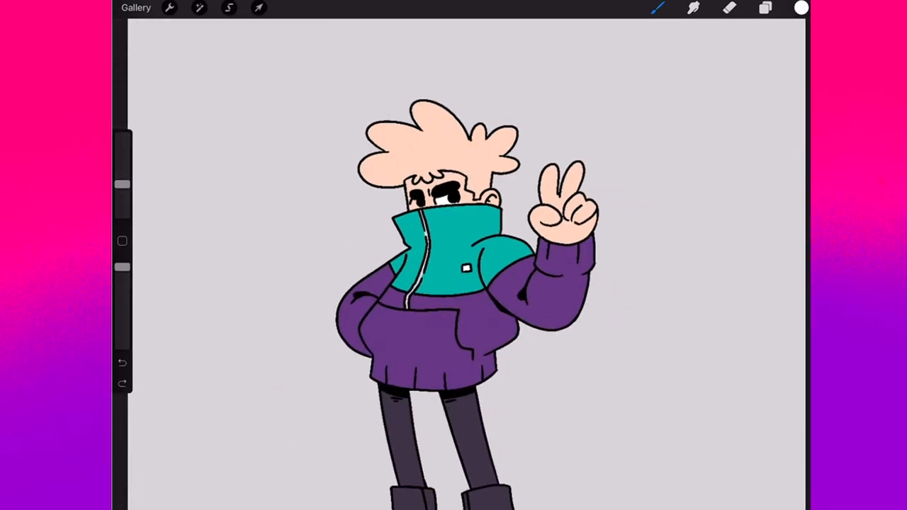
{"action": "left_click", "coordinate": [800, 8]}
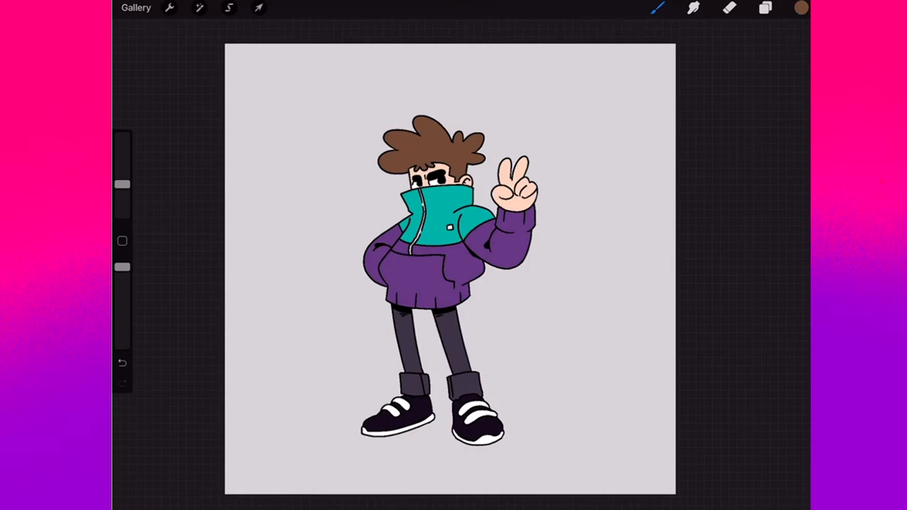
- Drop a palette brown onto the hair and reselect the reference line-art layer
{"action": "left_click", "coordinate": [764, 8]}
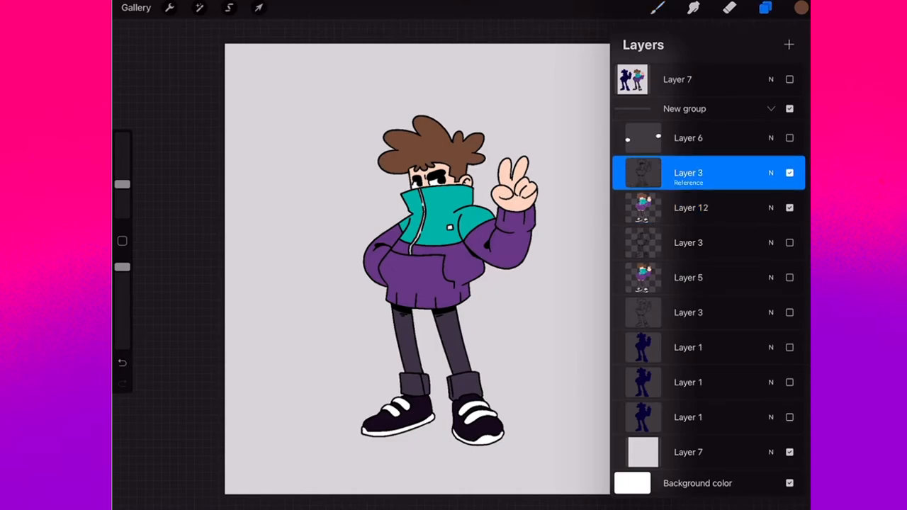
{"action": "left_click", "coordinate": [789, 173]}
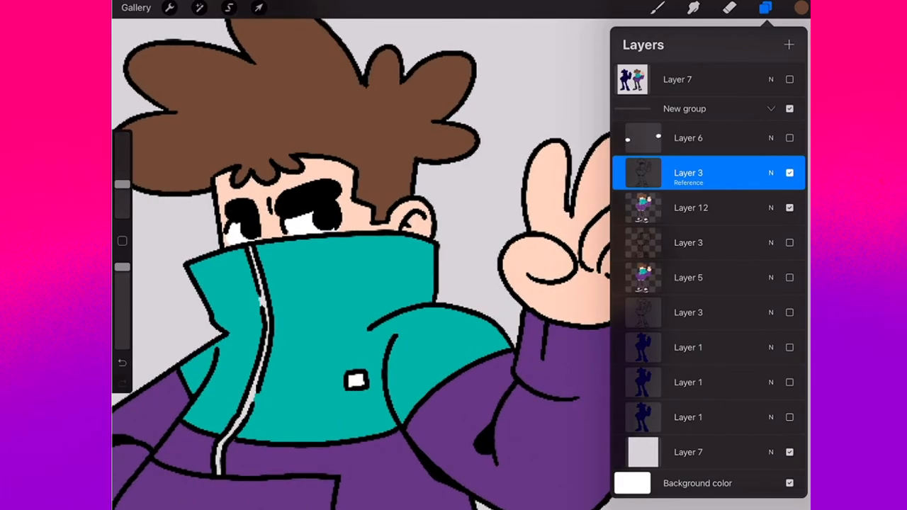
{"action": "left_click", "coordinate": [687, 172]}
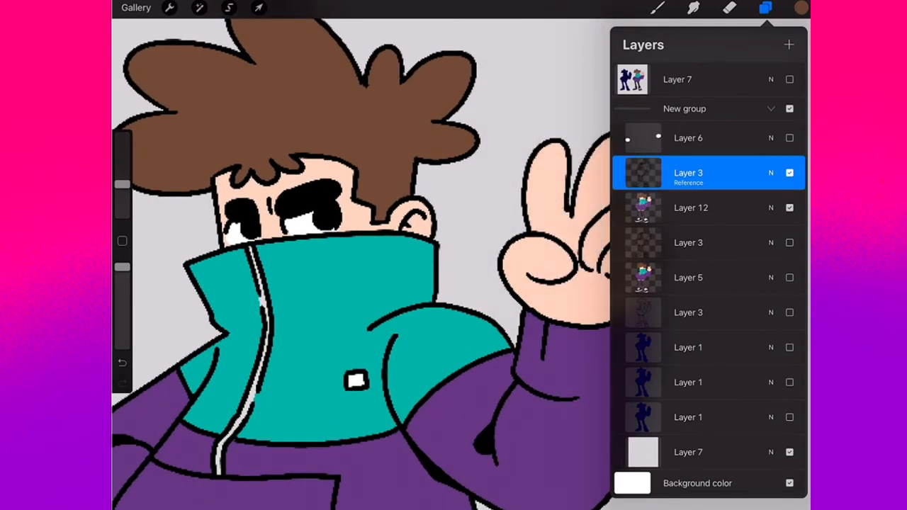
- Pick a dark teal and redraw the collar fold line over the black line work
{"action": "left_click", "coordinate": [801, 8]}
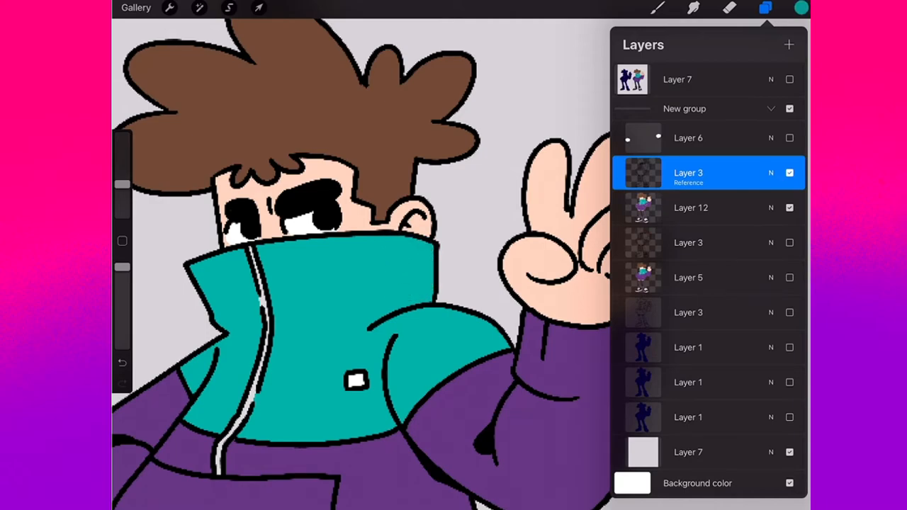
{"action": "left_click", "coordinate": [800, 8]}
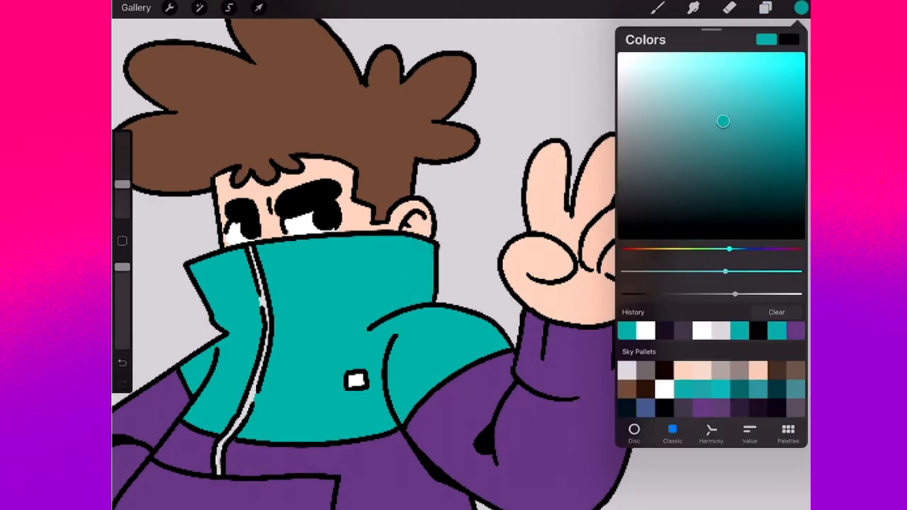
{"action": "left_click", "coordinate": [800, 7]}
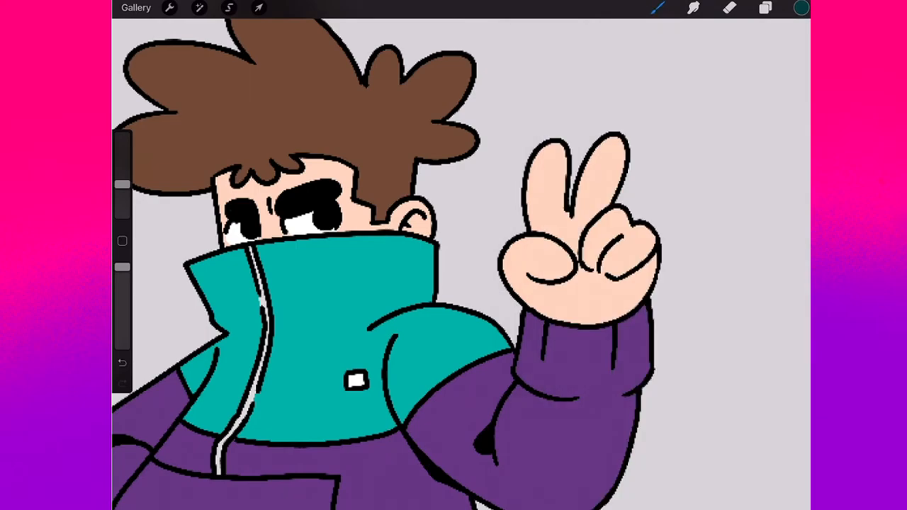
{"action": "left_click_drag", "start_coordinate": [369, 326], "coordinate": [464, 312]}
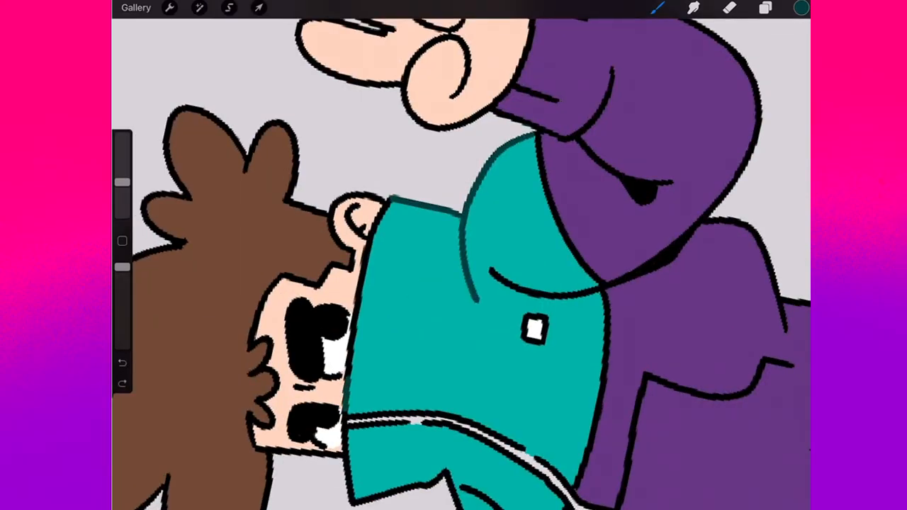
{"action": "left_click_drag", "start_coordinate": [387, 205], "coordinate": [347, 383]}
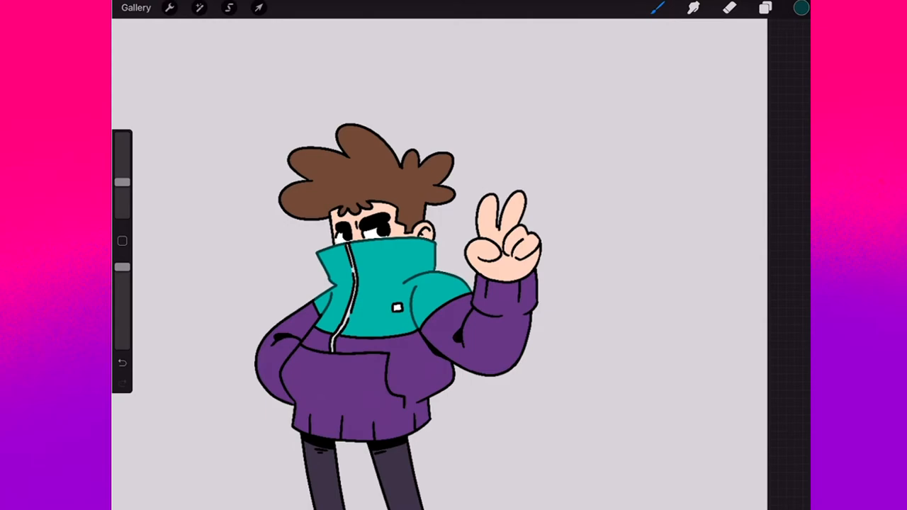
- Show Layer 5's colour fills and Layer 6's eye highlights, then load a muted teal
{"action": "left_click", "coordinate": [765, 8]}
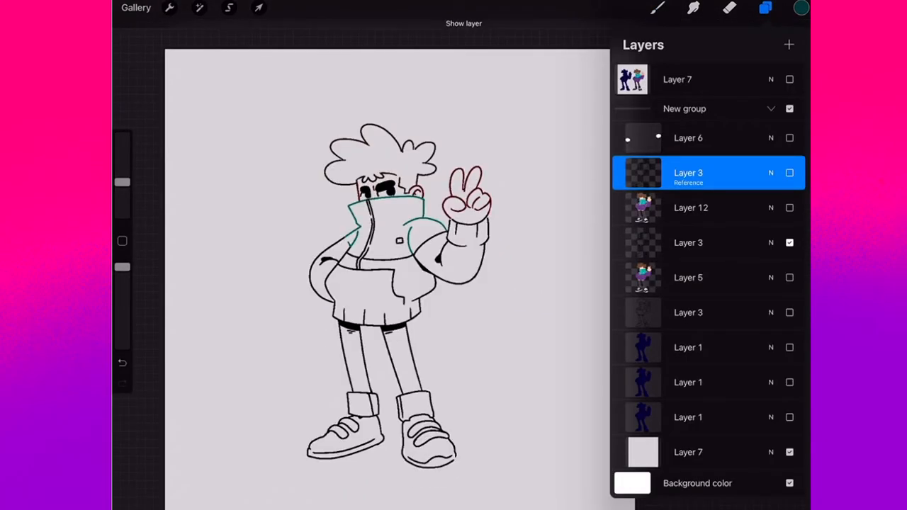
{"action": "left_click", "coordinate": [789, 277]}
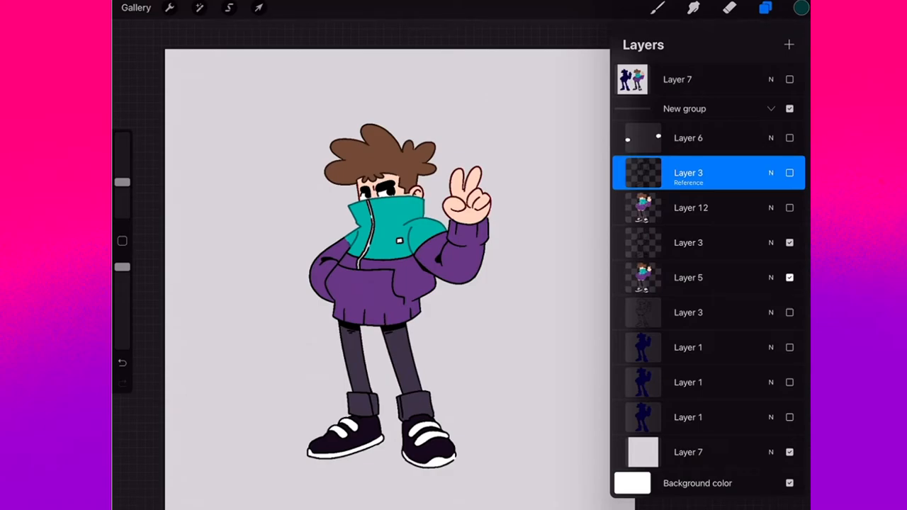
{"action": "left_click", "coordinate": [790, 137]}
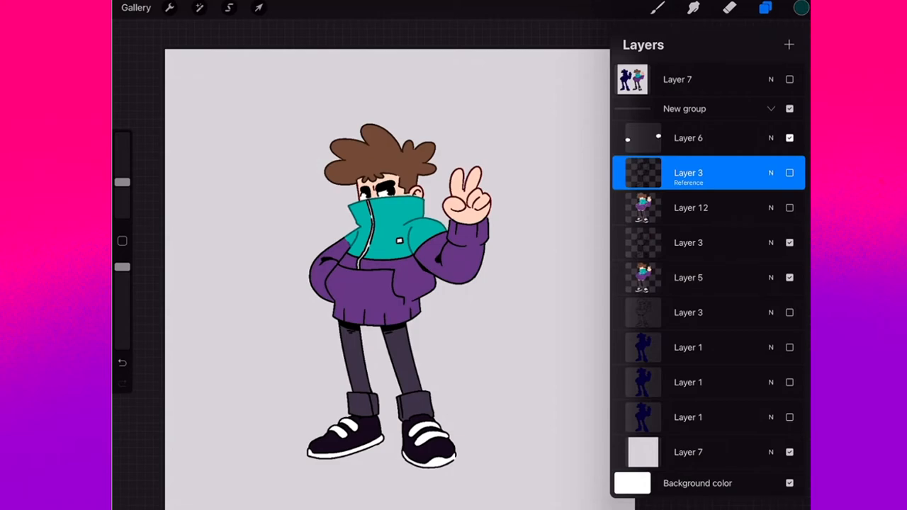
{"action": "left_click", "coordinate": [688, 277]}
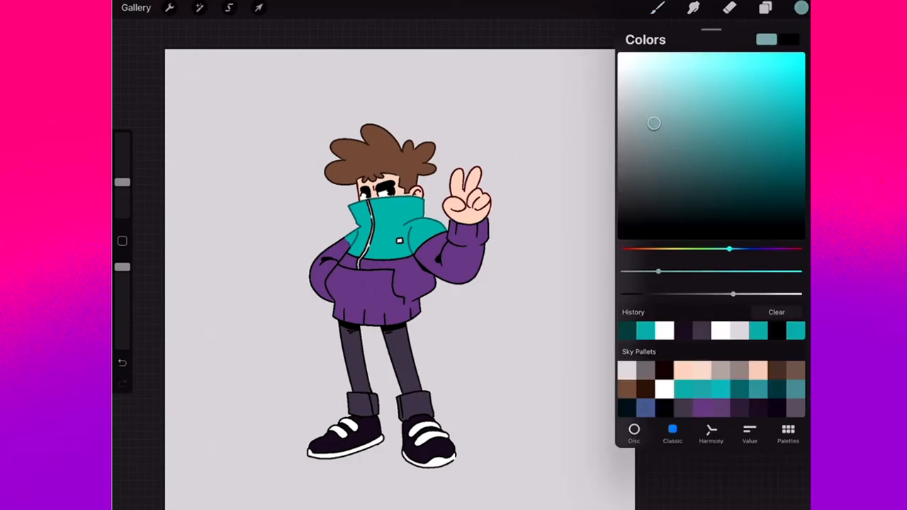
- Brush light purple shadows on a new layer along the jacket, raised arm and legs
{"action": "left_click", "coordinate": [765, 8]}
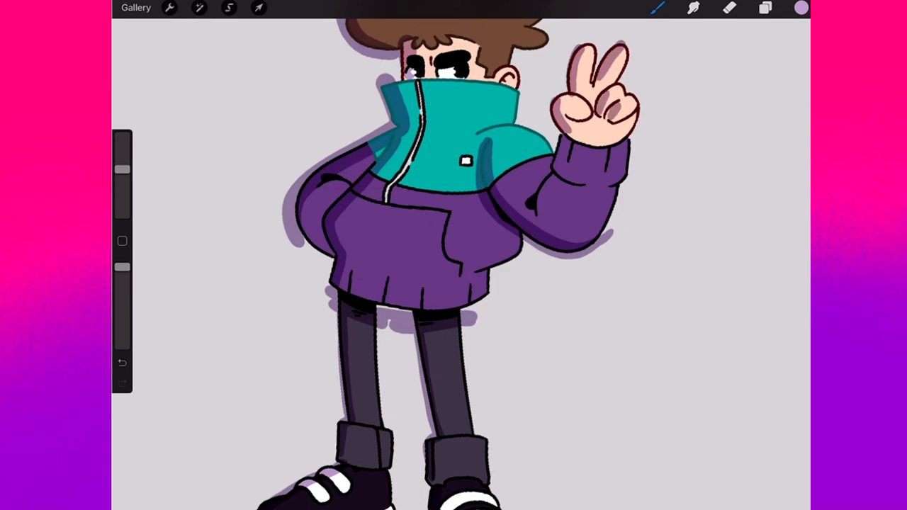
- Set Layer 13's blend mode to Multiply and lower its opacity to 70%
{"action": "left_click", "coordinate": [691, 278]}
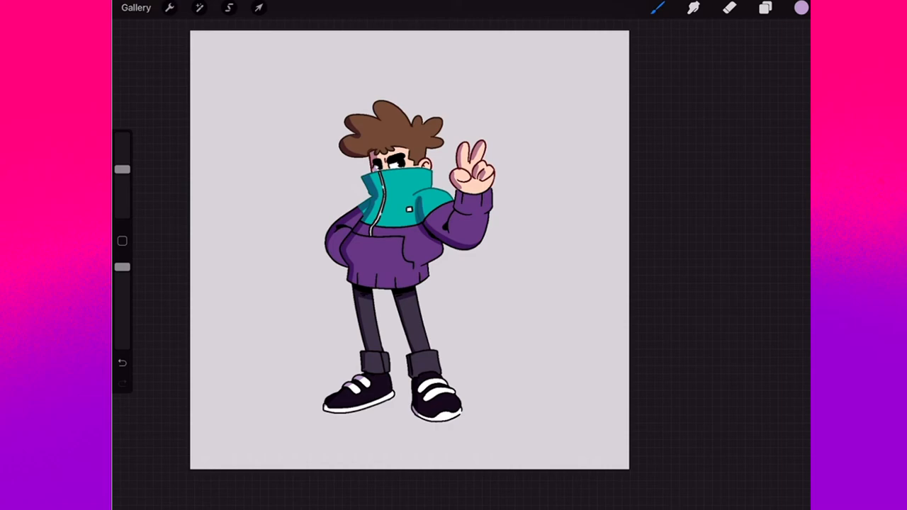
{"action": "left_click", "coordinate": [765, 8]}
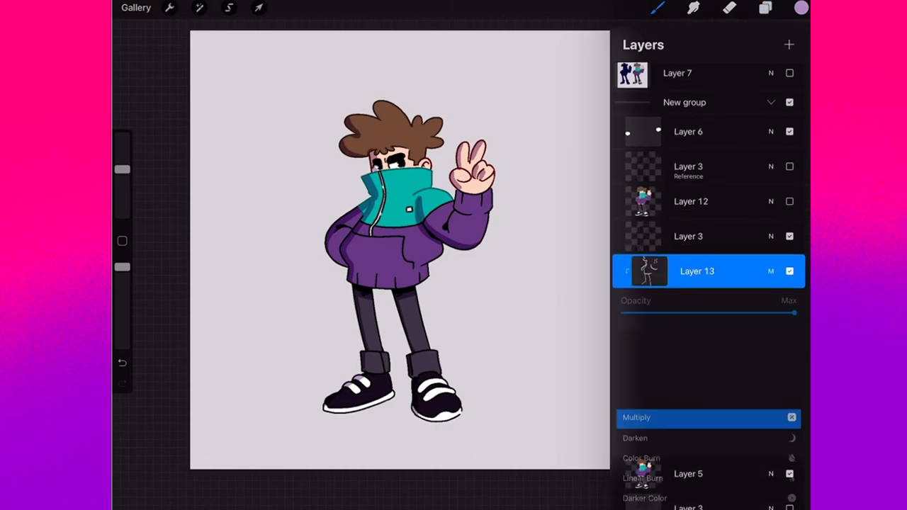
{"action": "left_click_drag", "start_coordinate": [794, 311], "coordinate": [742, 310]}
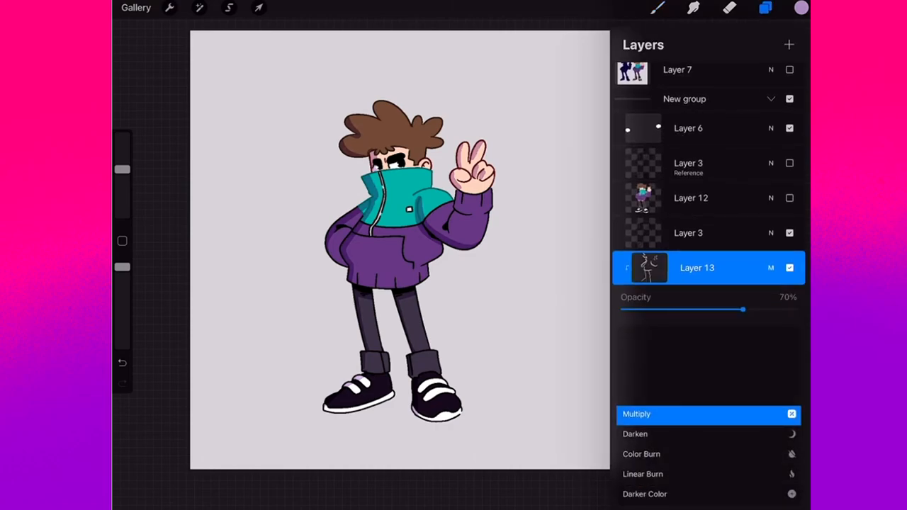